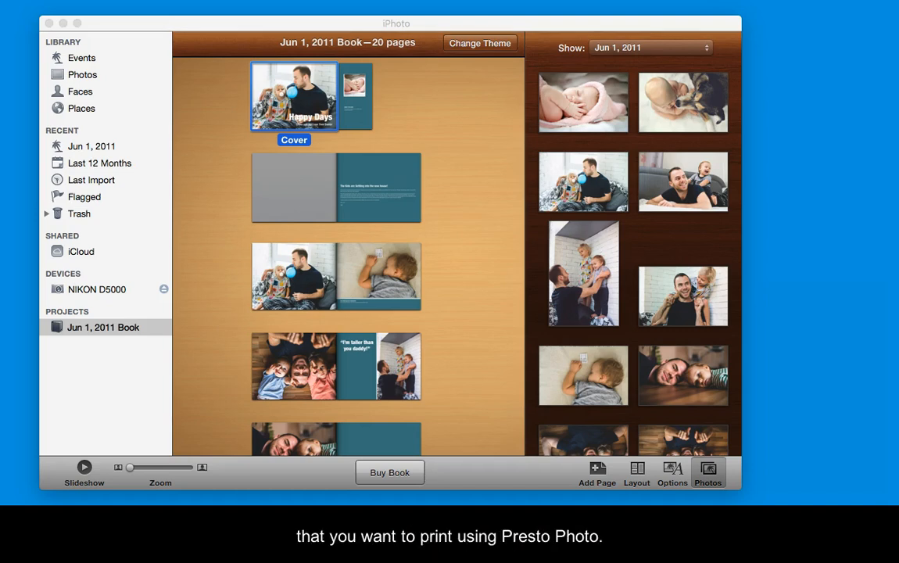
Save the iPhoto book as a PDF named 'Happy Days' on the Desktop via the context menu.
scroll("down", 3)
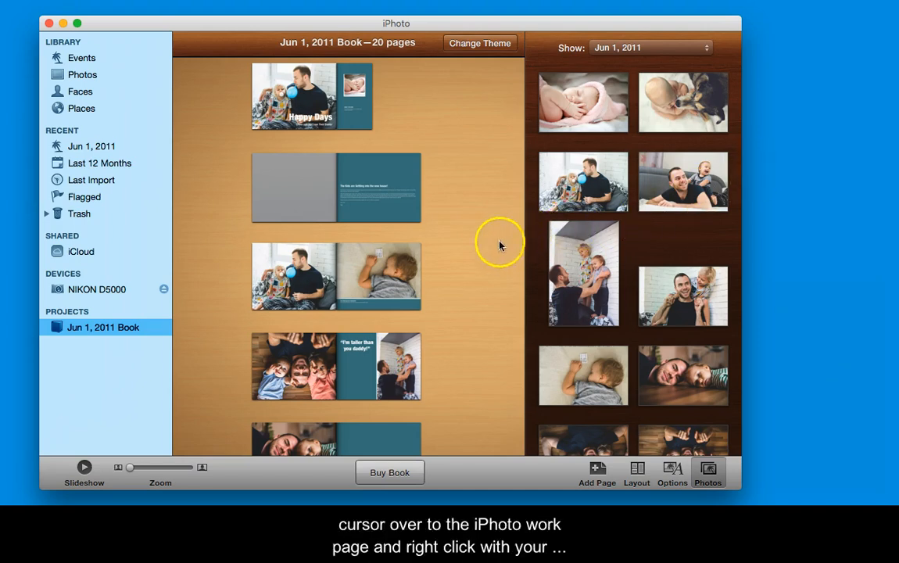
right_click(476, 247)
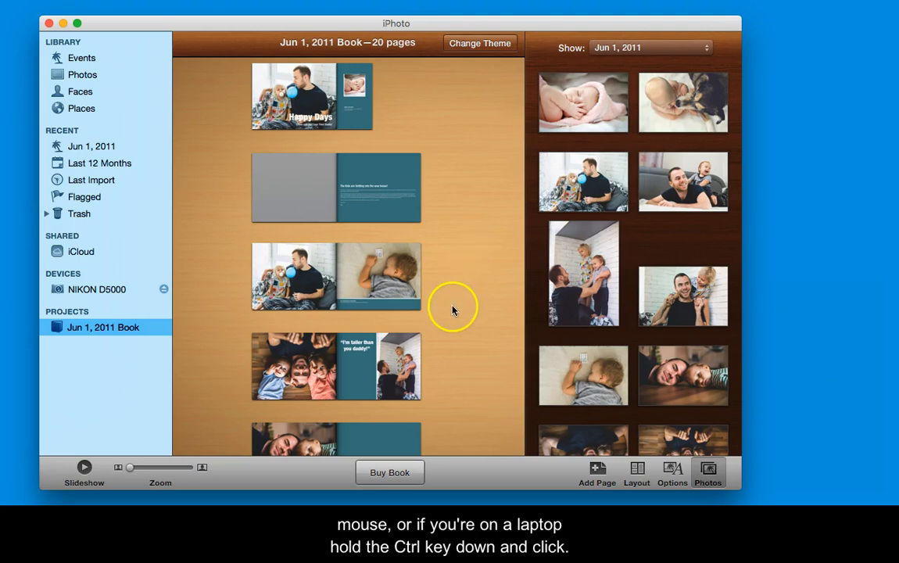
mouse_move(425, 314)
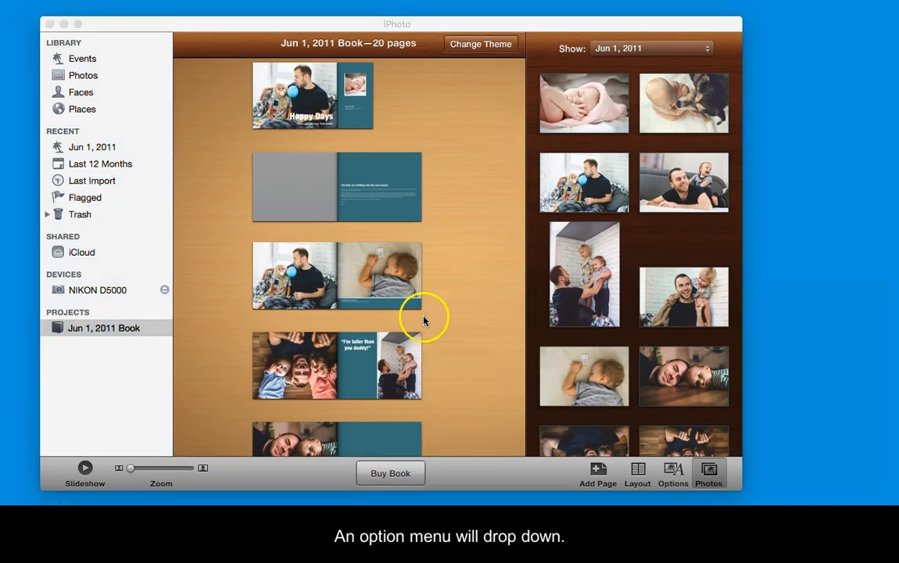
right_click(426, 358)
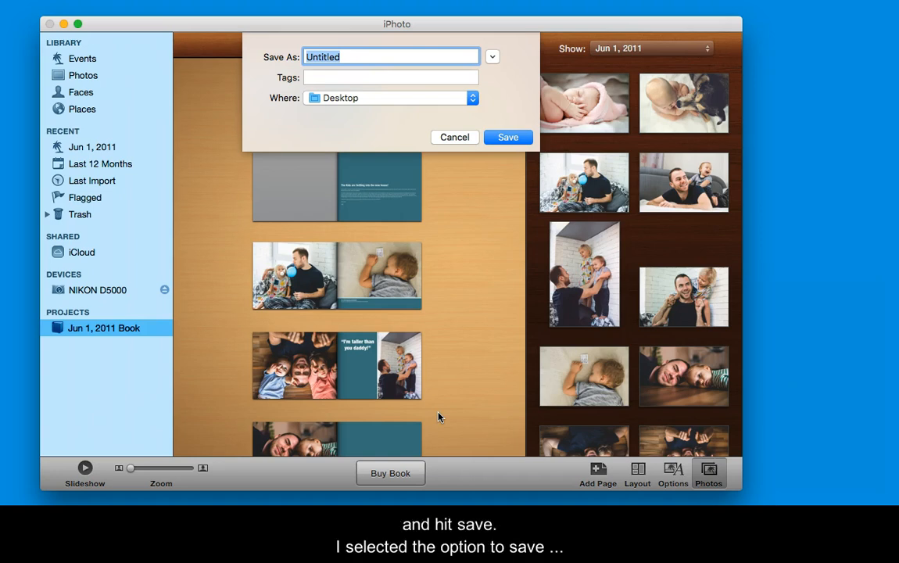
type("Happy Days")
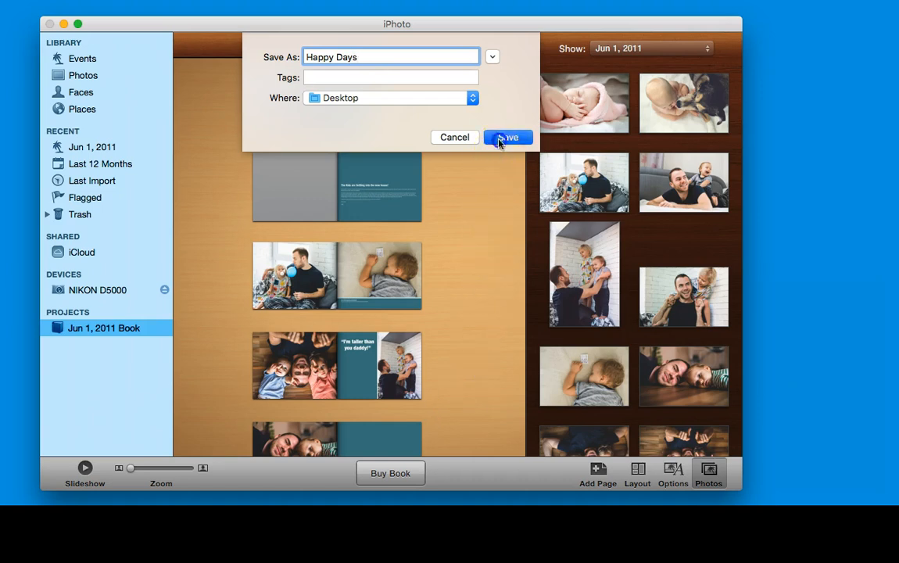
left_click(506, 138)
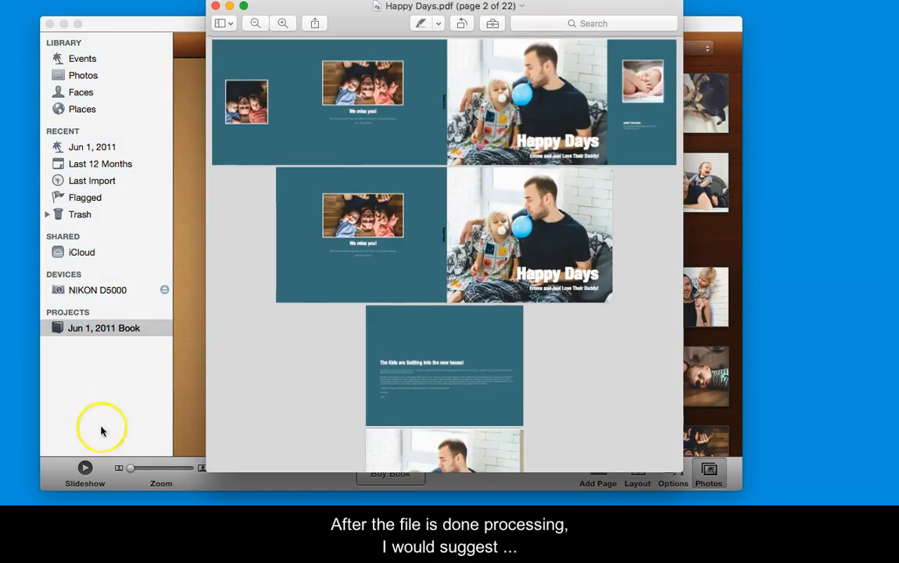
scroll("down", 3)
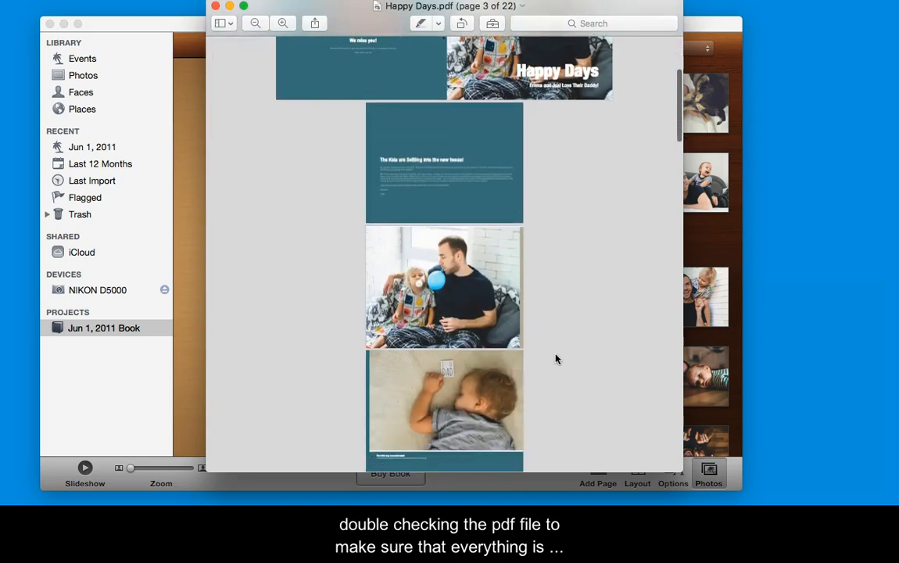
scroll("down", 3)
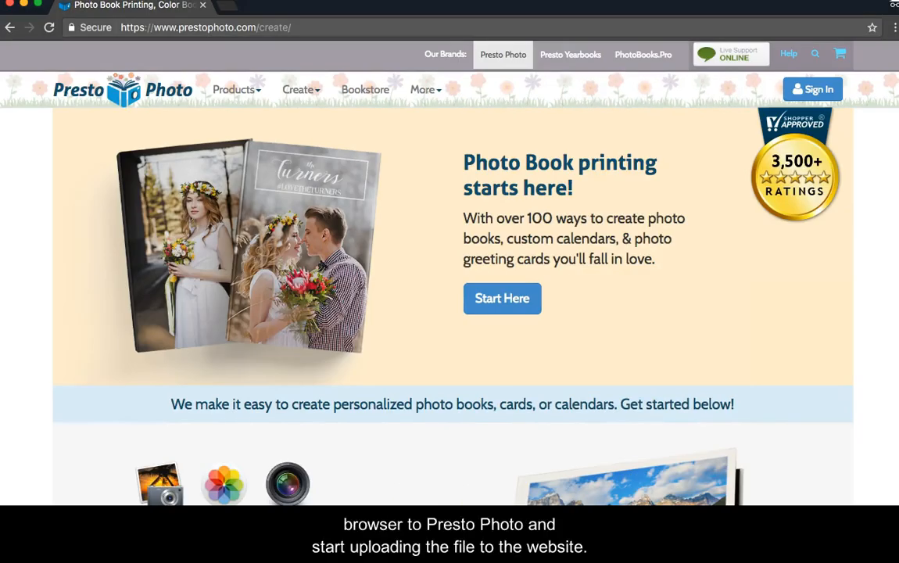
mouse_move(22, 269)
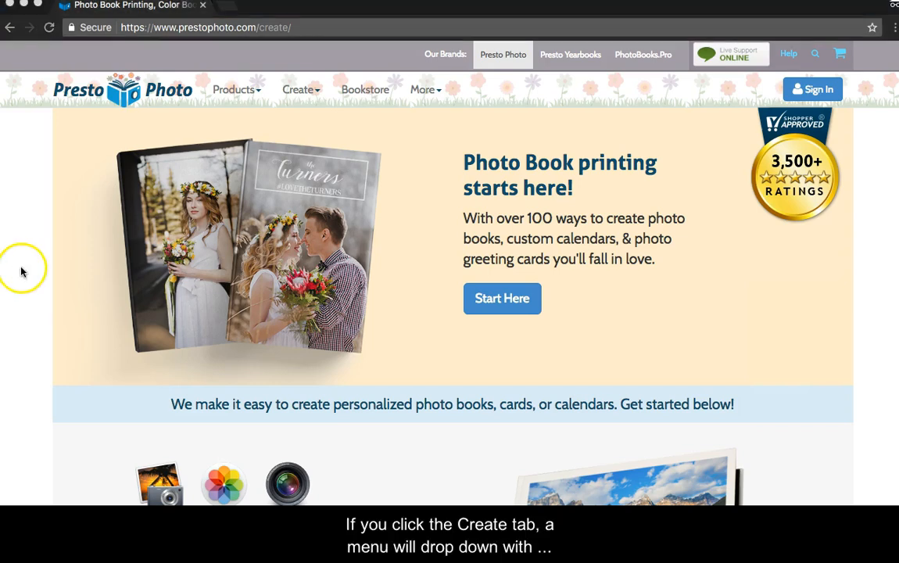
Choose the PDF upload option from PrestoPhoto's Create menu.
left_click(300, 89)
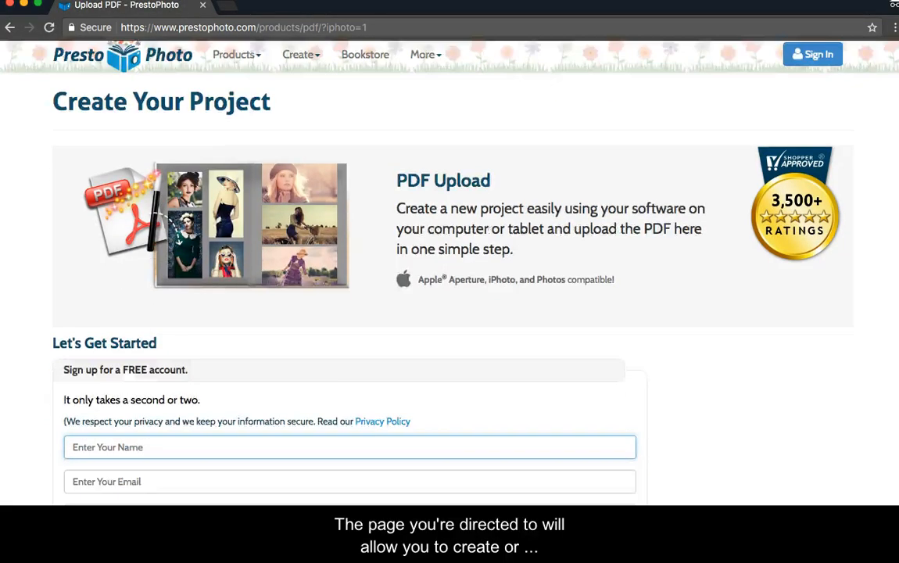
scroll("down", 3)
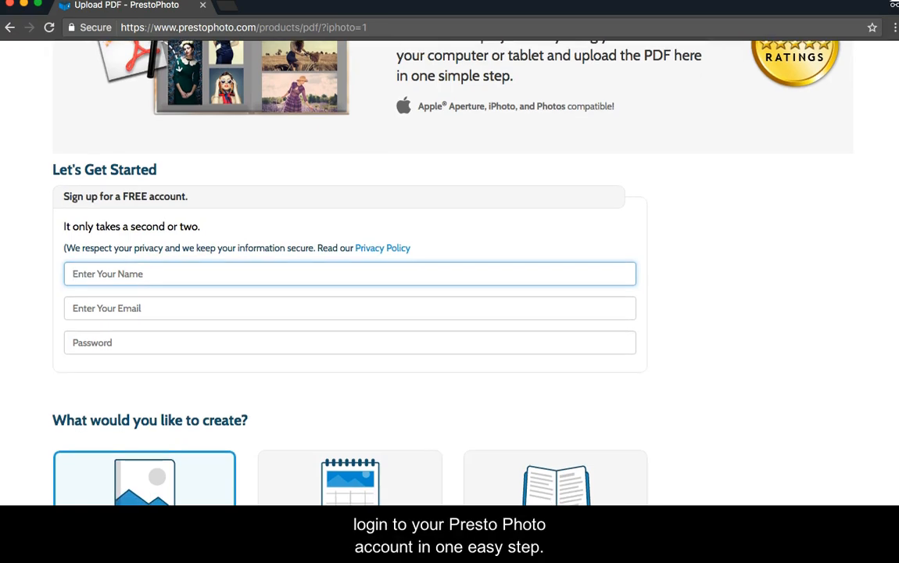
scroll("down", 3)
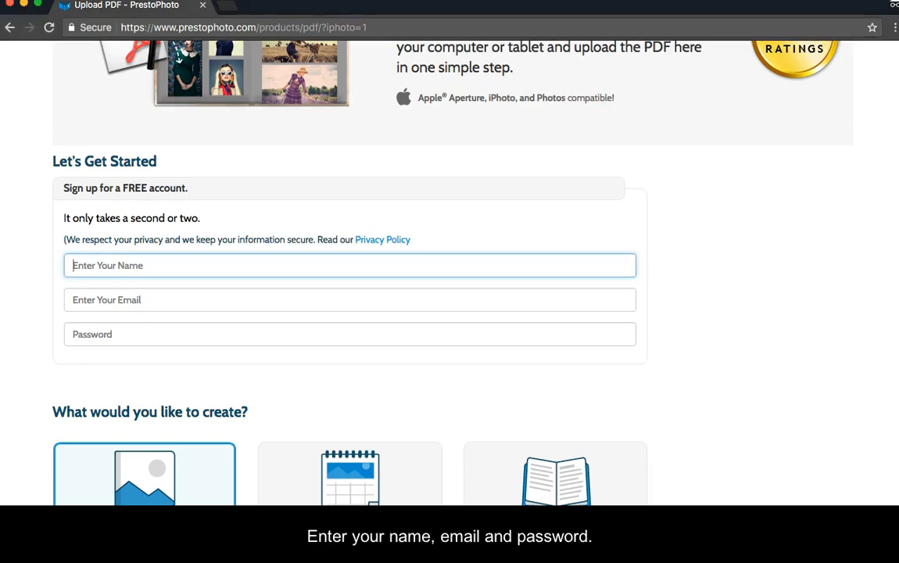
type("A")
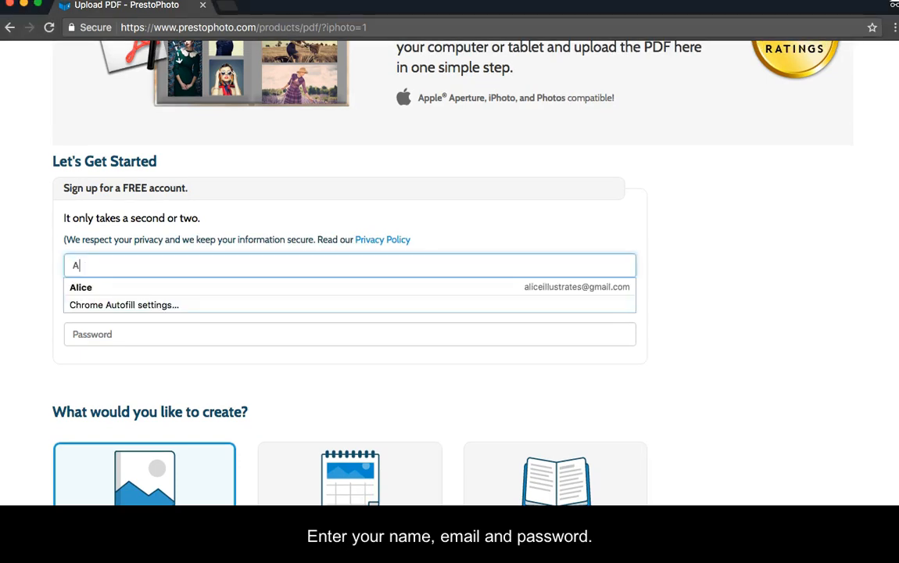
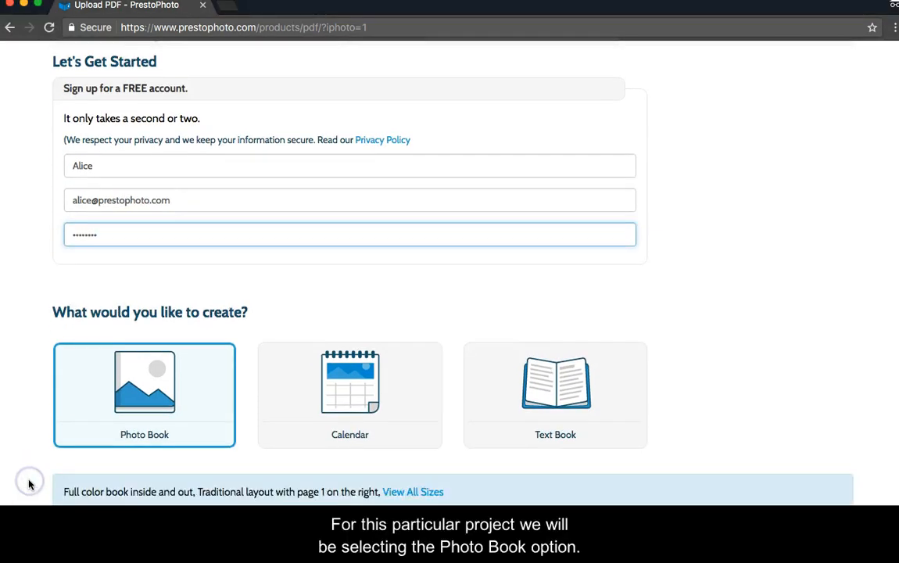
scroll("down", 3)
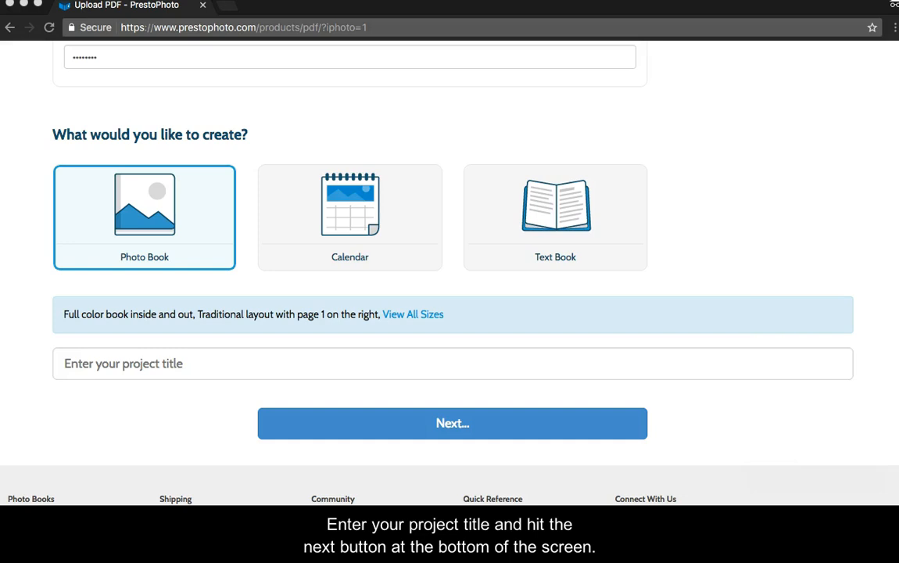
Title the Photo Book project 'Happy Days' and submit the details with Next.
left_click(453, 362)
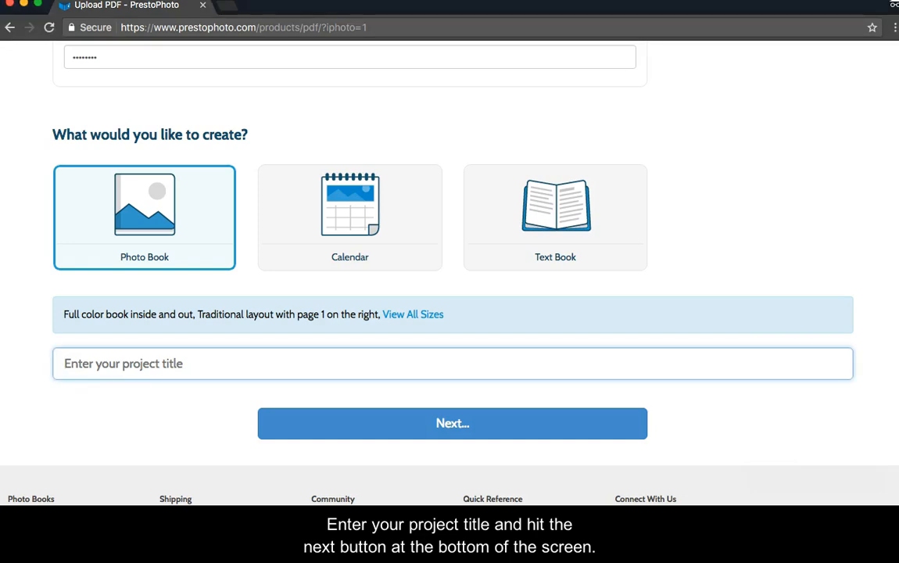
type("Happy Days")
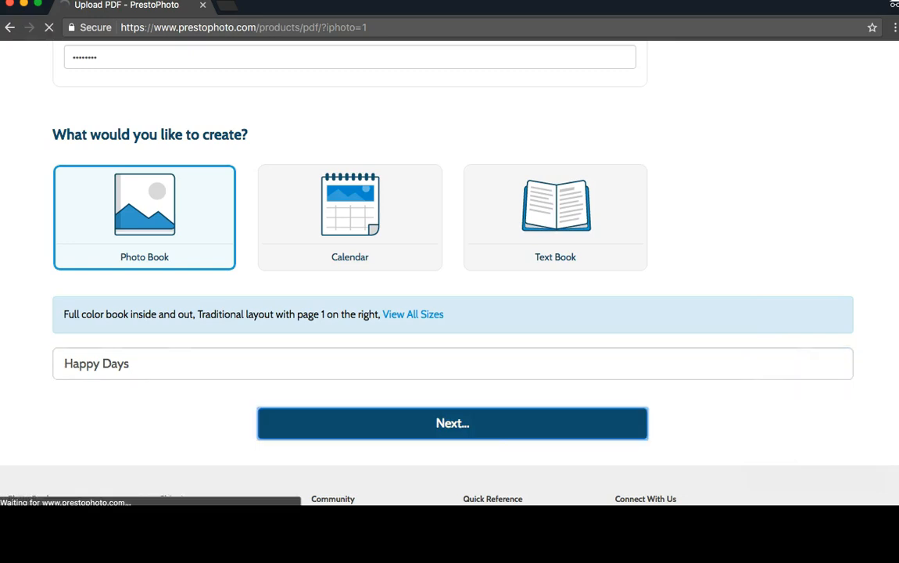
left_click(452, 422)
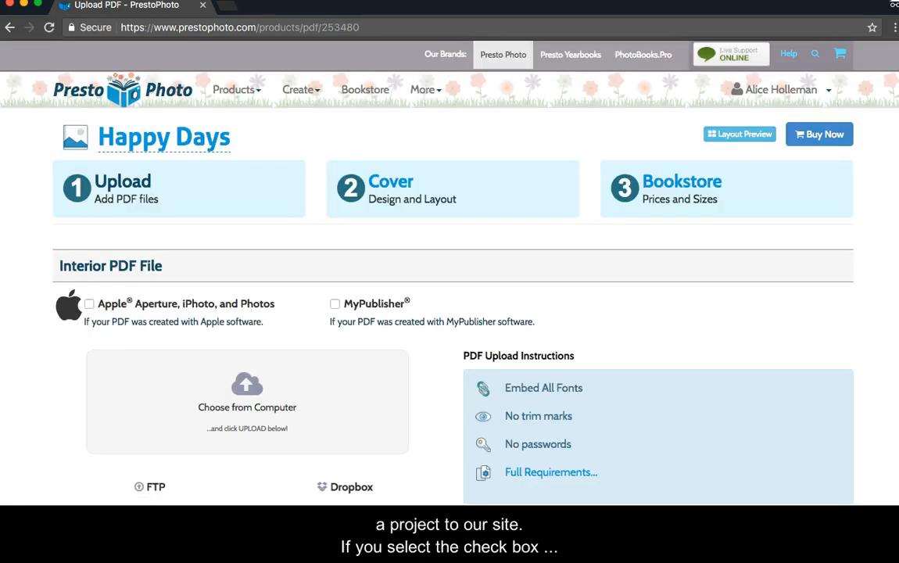
Tick the Apple Aperture/iPhoto/Photos option and select Happy Days.pdf from the Desktop.
left_click(90, 303)
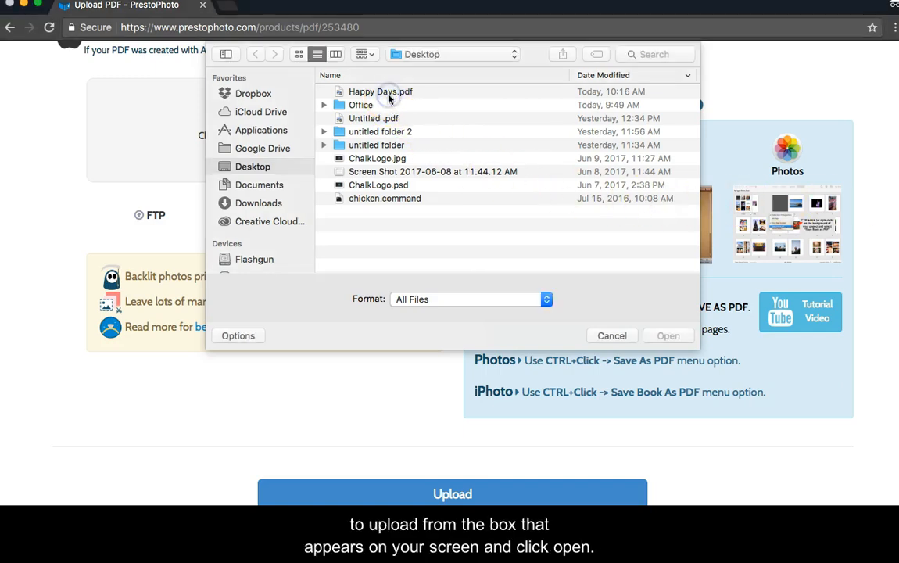
left_click(382, 90)
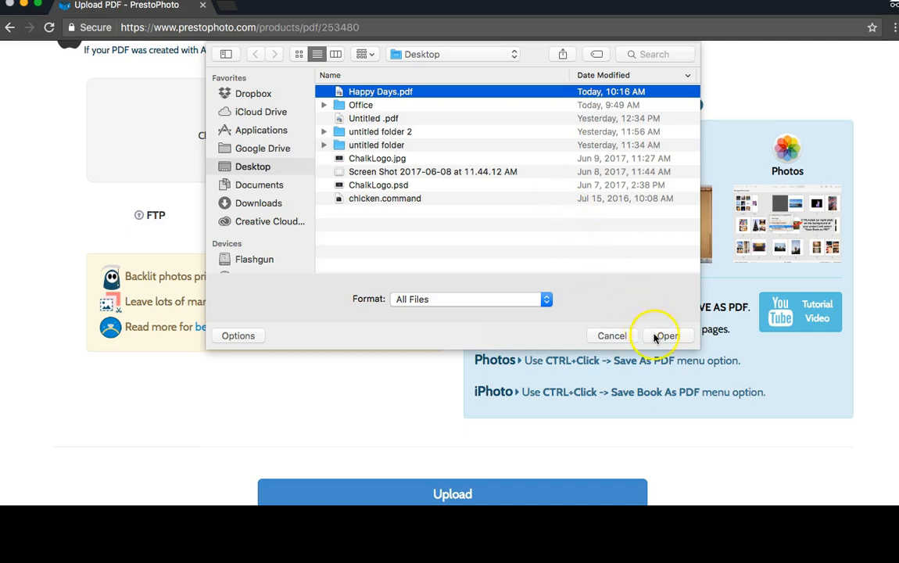
left_click(666, 334)
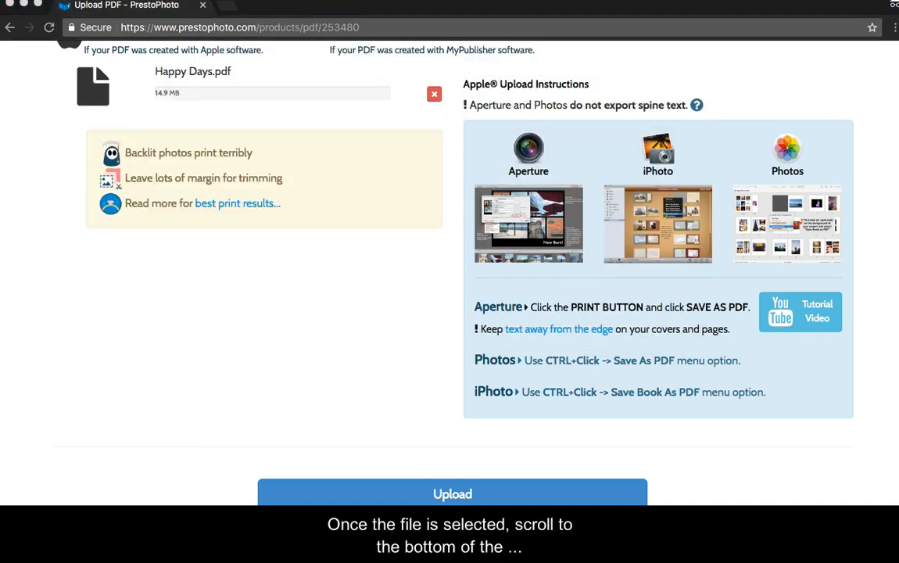
Upload the Happy Days PDF and reach the Cover step with its image-wrap mockup.
scroll("down", 3)
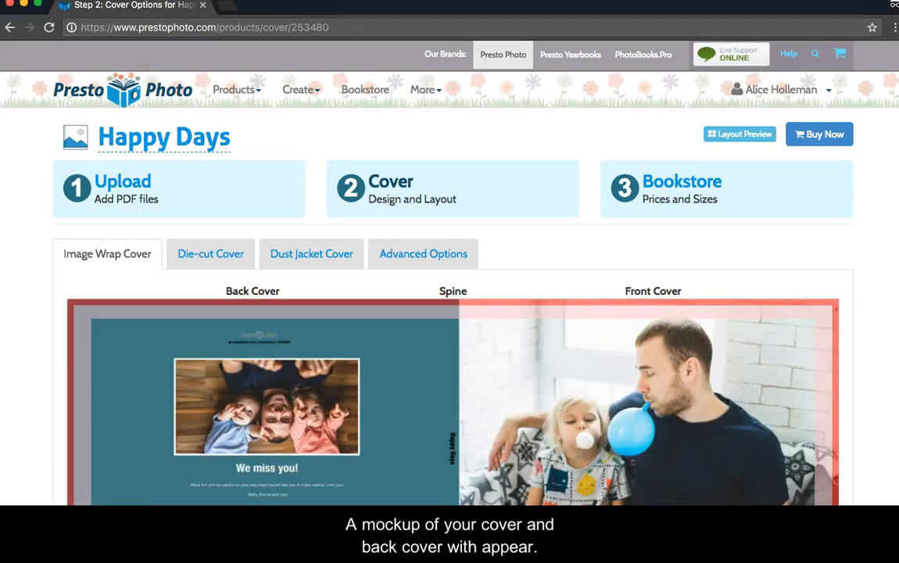
Scroll through the interior page thumbnails in Layout Preview with crop guides on.
scroll("down", 3)
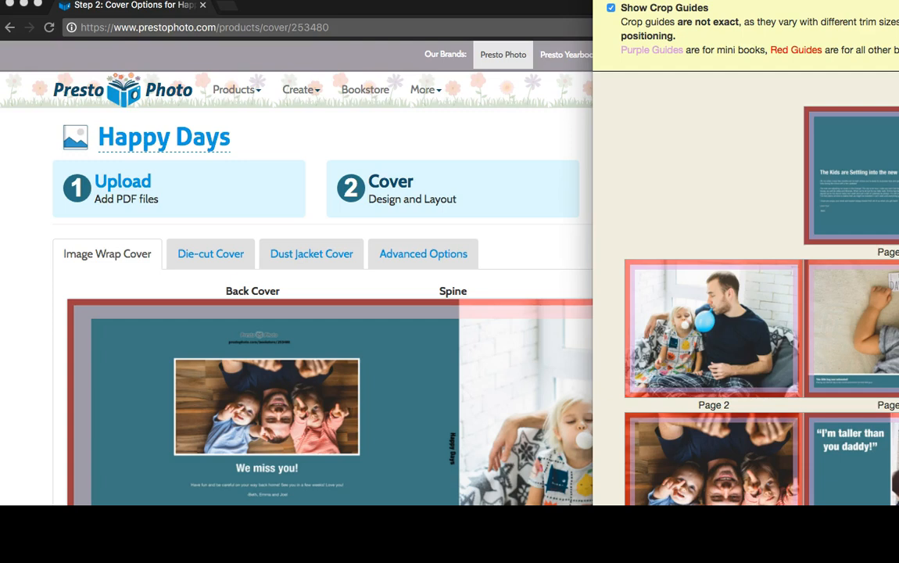
scroll("down", 3)
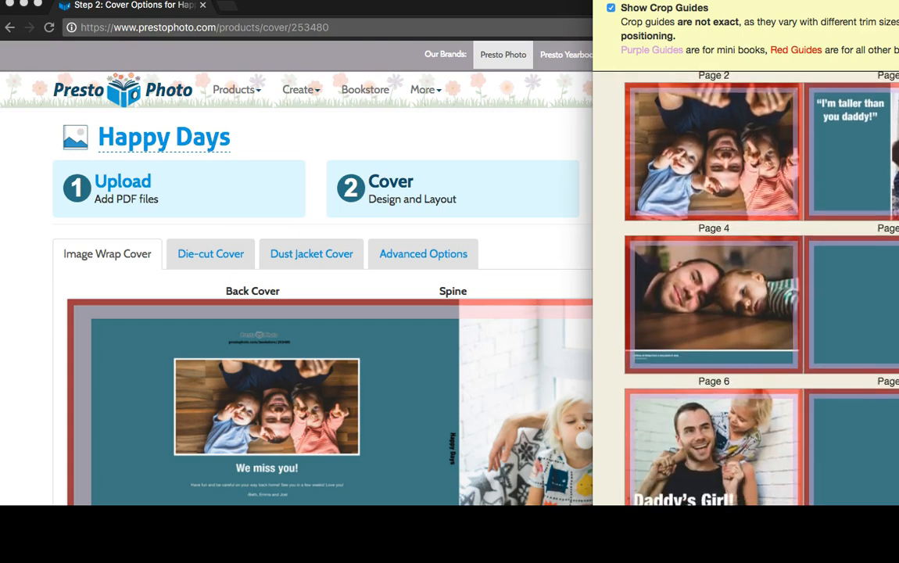
scroll("down", 3)
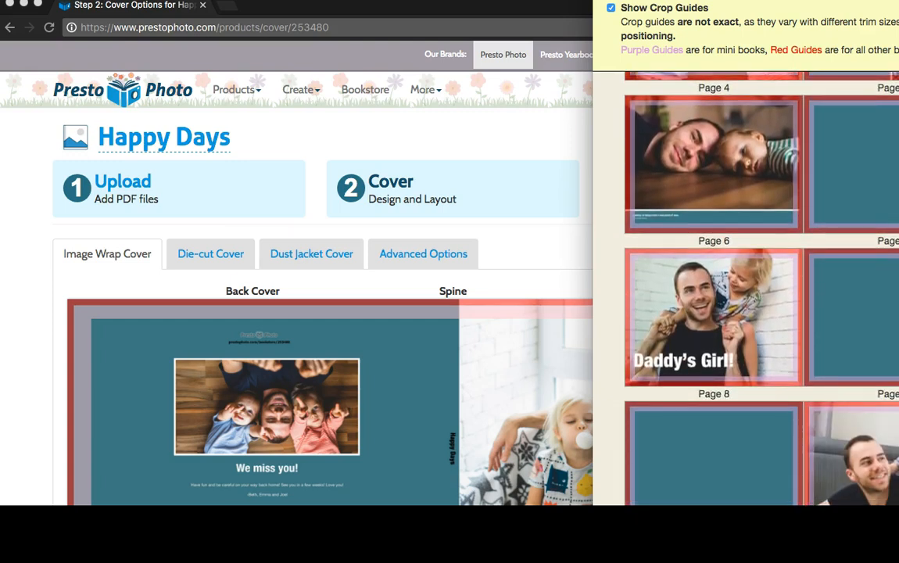